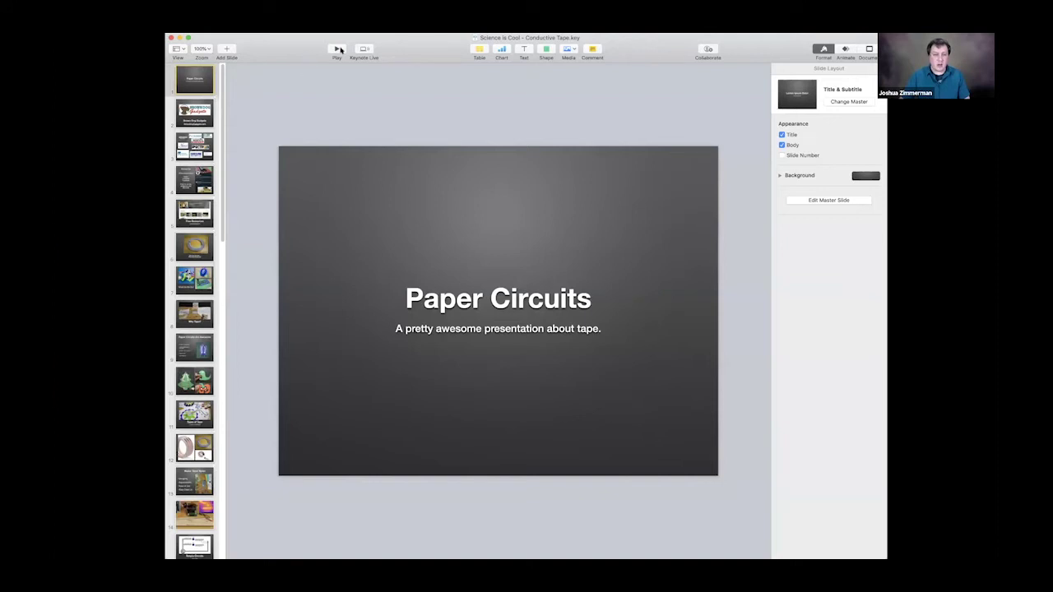
Start playing the presentation full screen from the toolbar
left_click(336, 50)
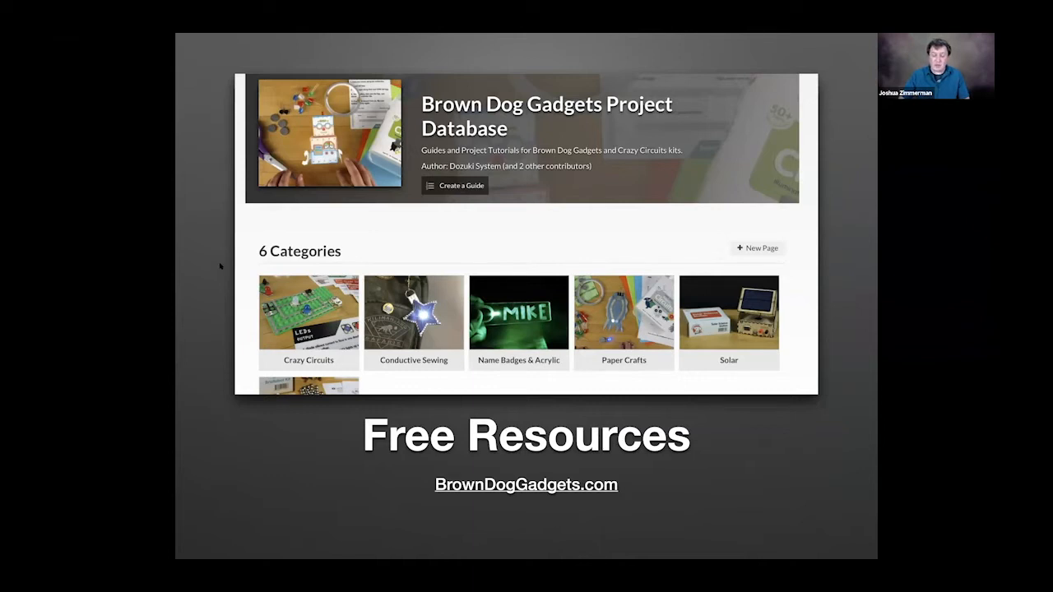
mouse_move(240, 278)
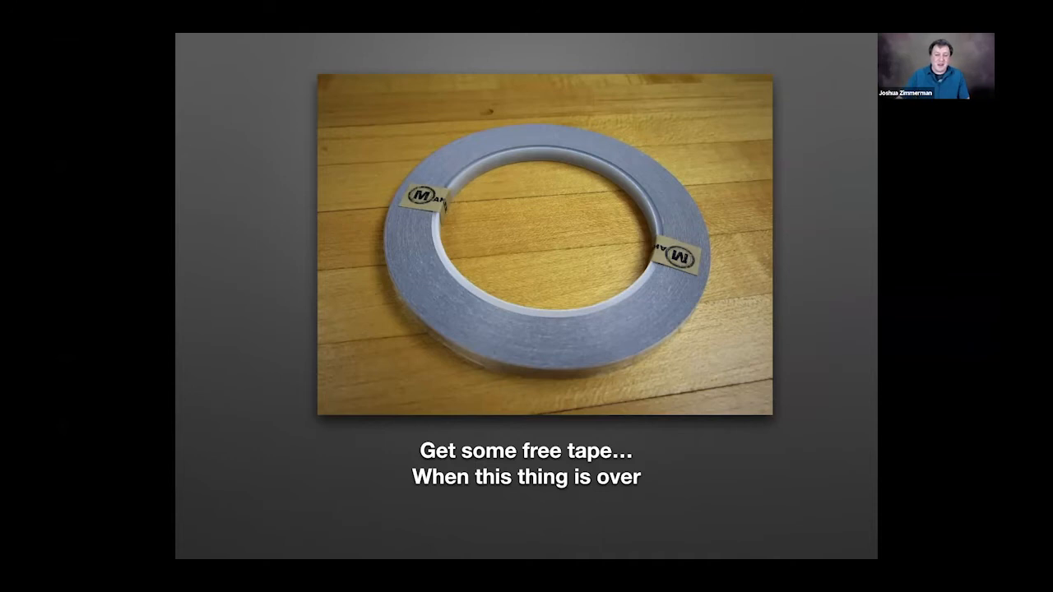
Advance the slideshow one slide to reach Types of Tape
key("Right")
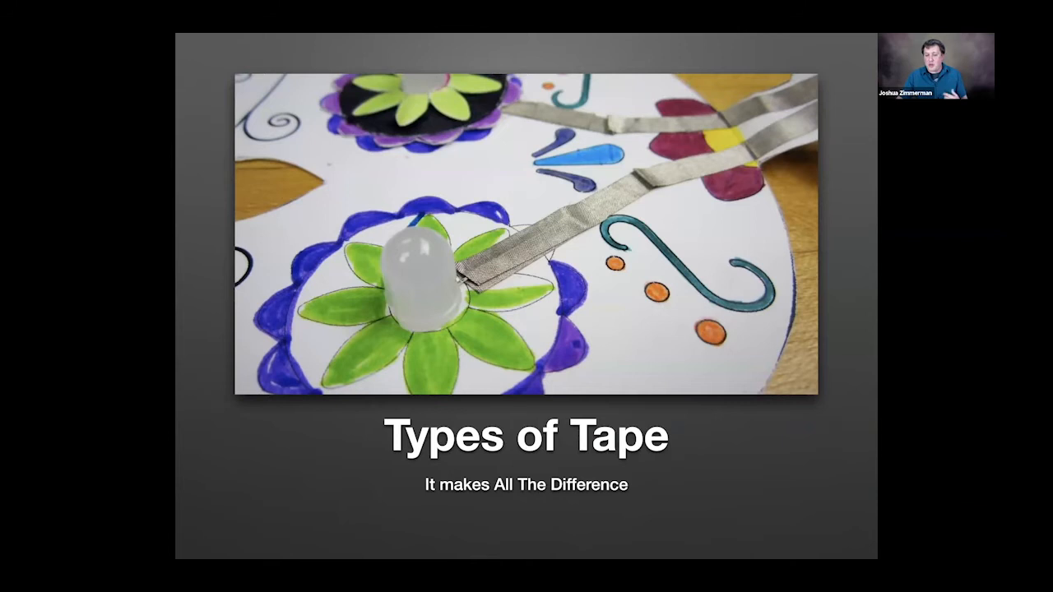
key("Right")
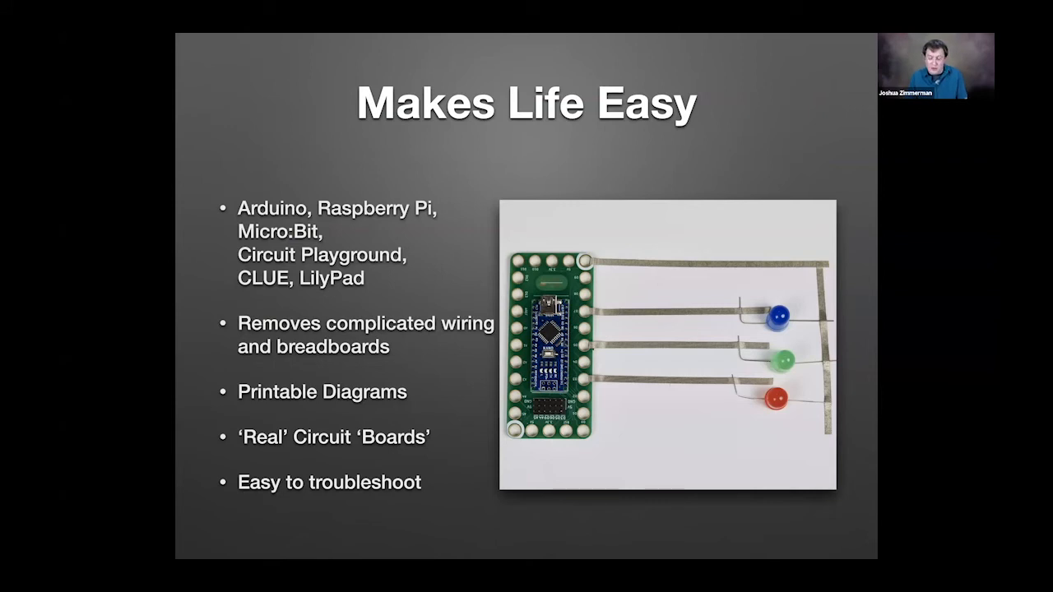
key("Right")
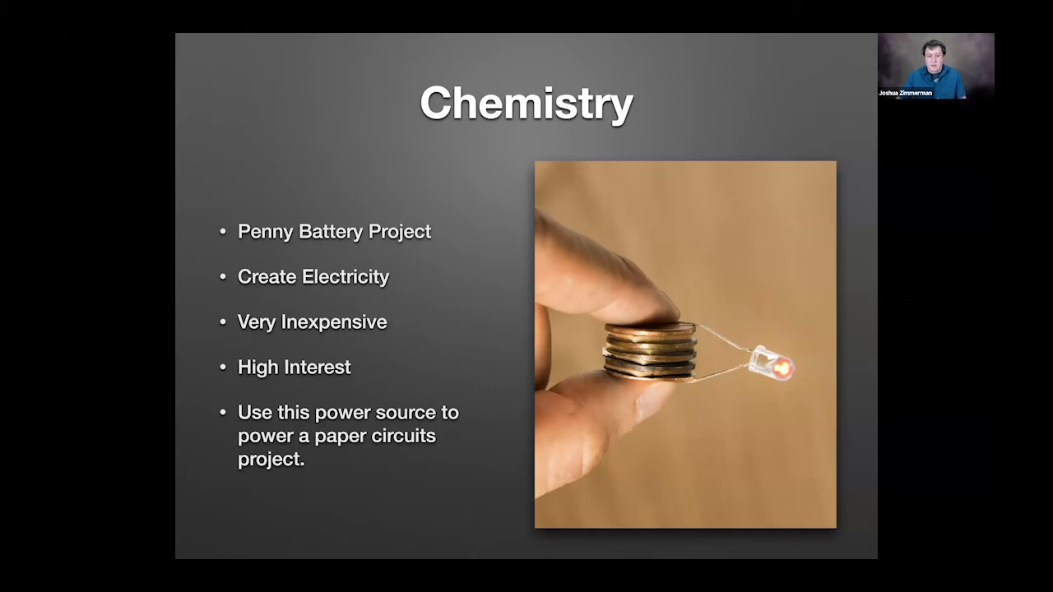
Advance the slideshow to the Chemistry slide on the penny battery project
key("right")
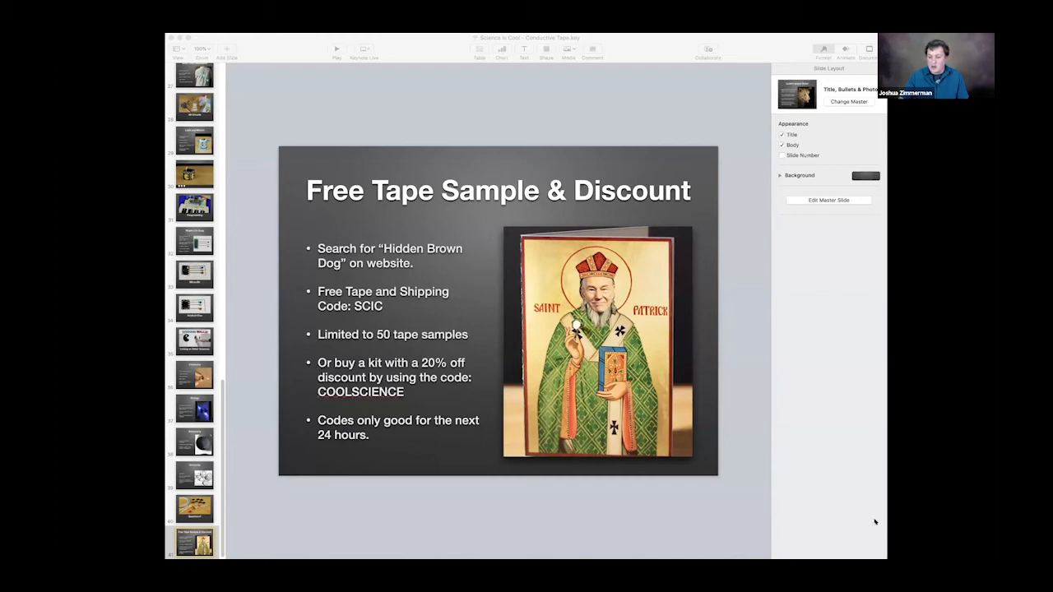
mouse_move(879, 431)
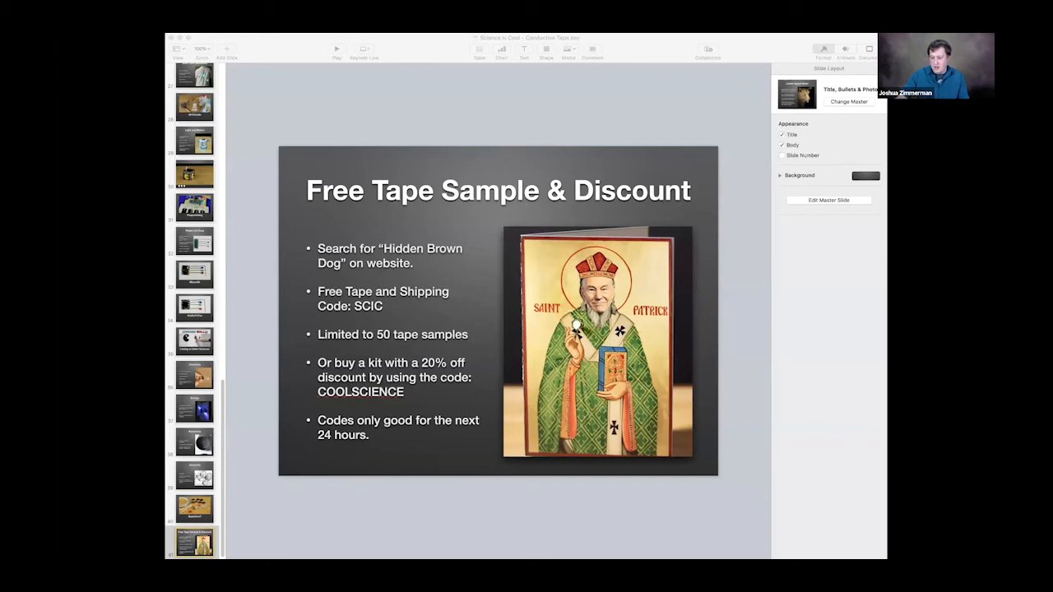
mouse_move(658, 347)
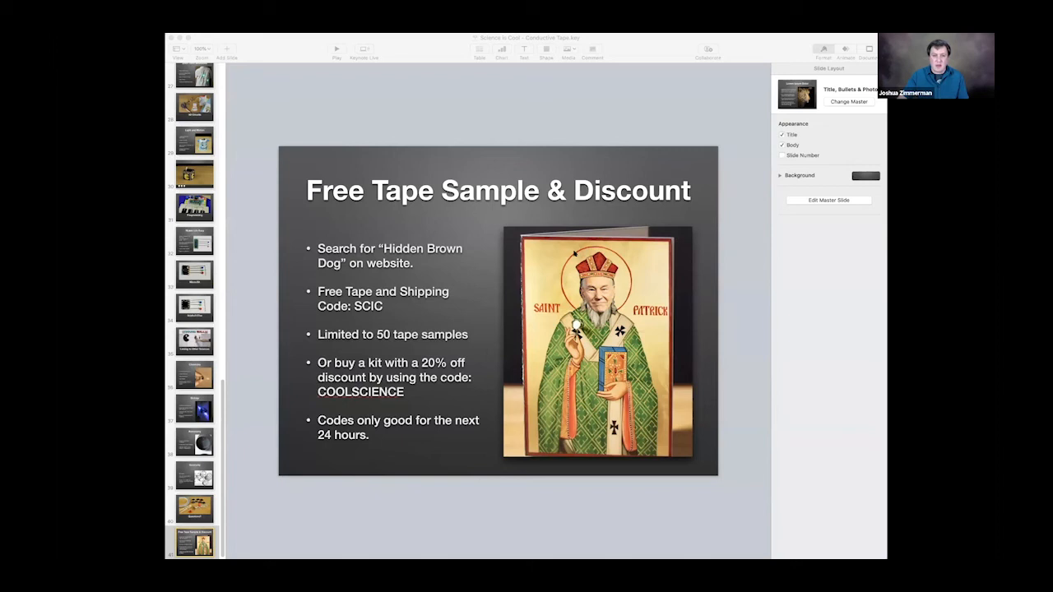
mouse_move(490, 66)
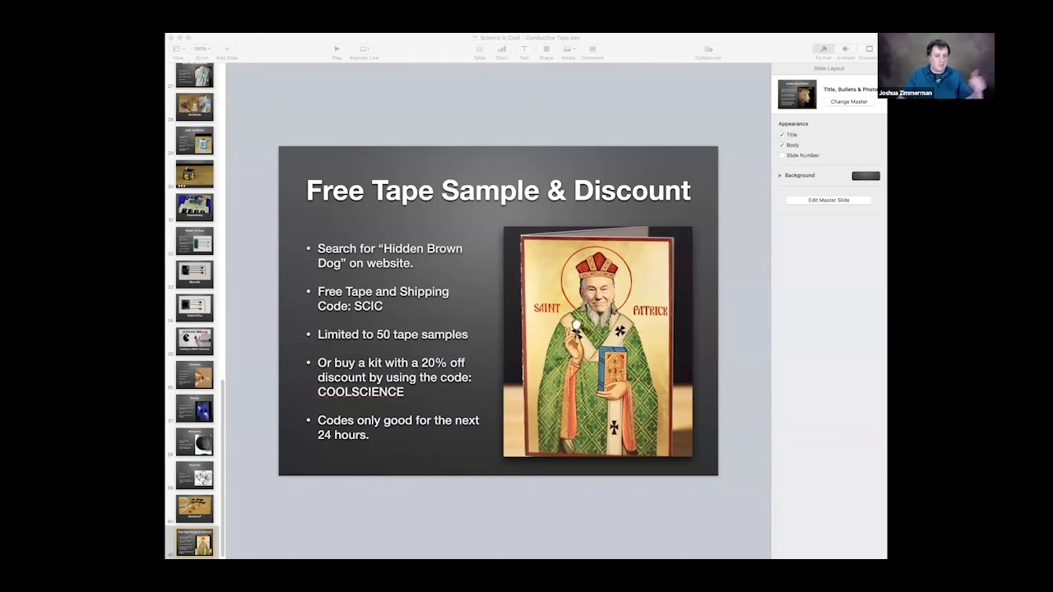
Select all bullet text on the Free Tape Sample & Discount slide for formatting
left_click(194, 553)
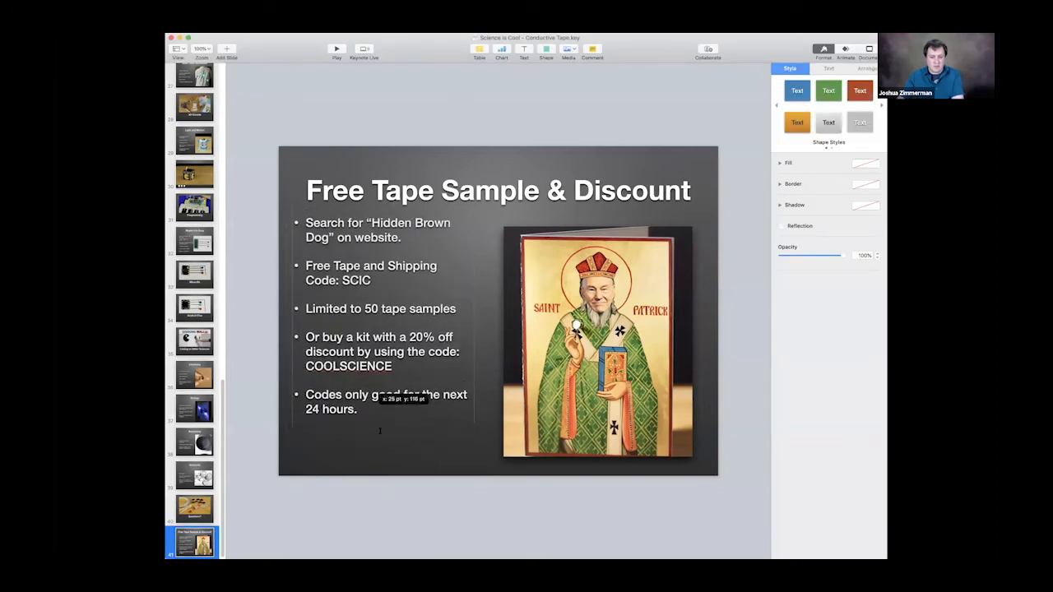
triple_click(380, 329)
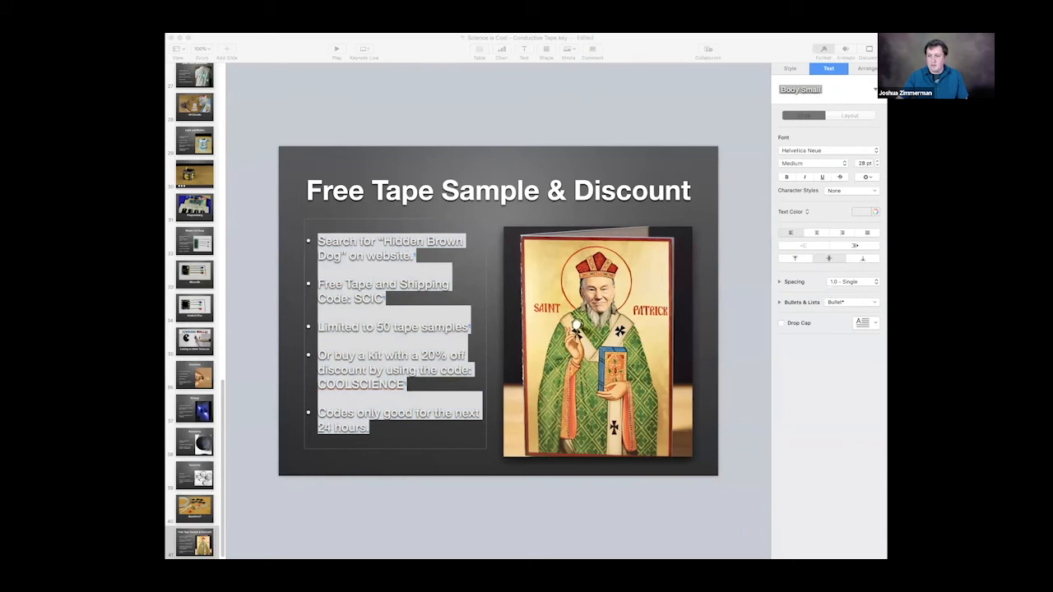
mouse_move(556, 51)
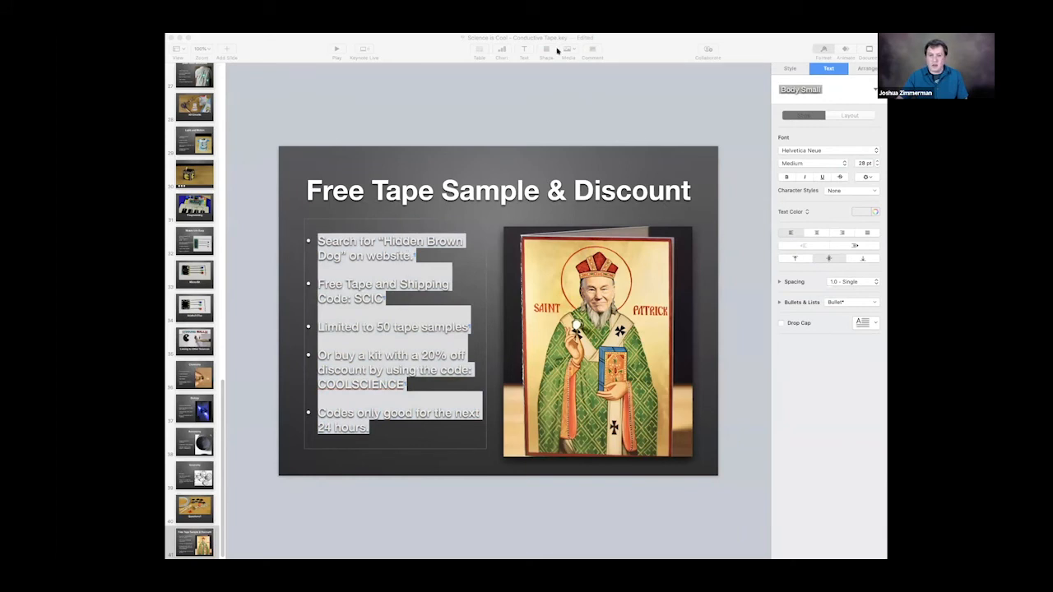